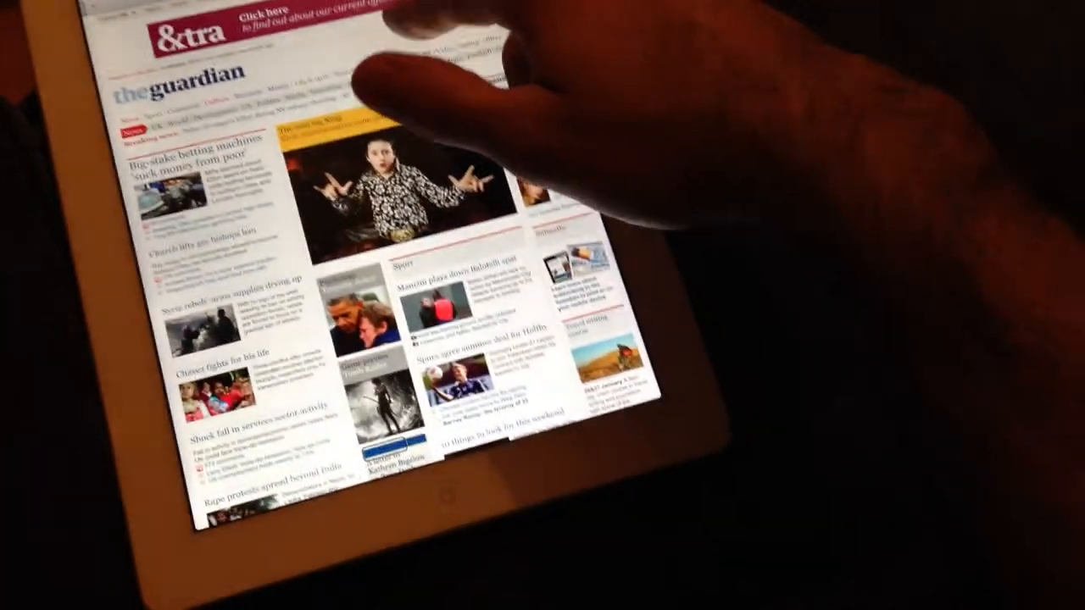
{"action": "scroll", "scroll_direction": "down", "scroll_amount": 3}
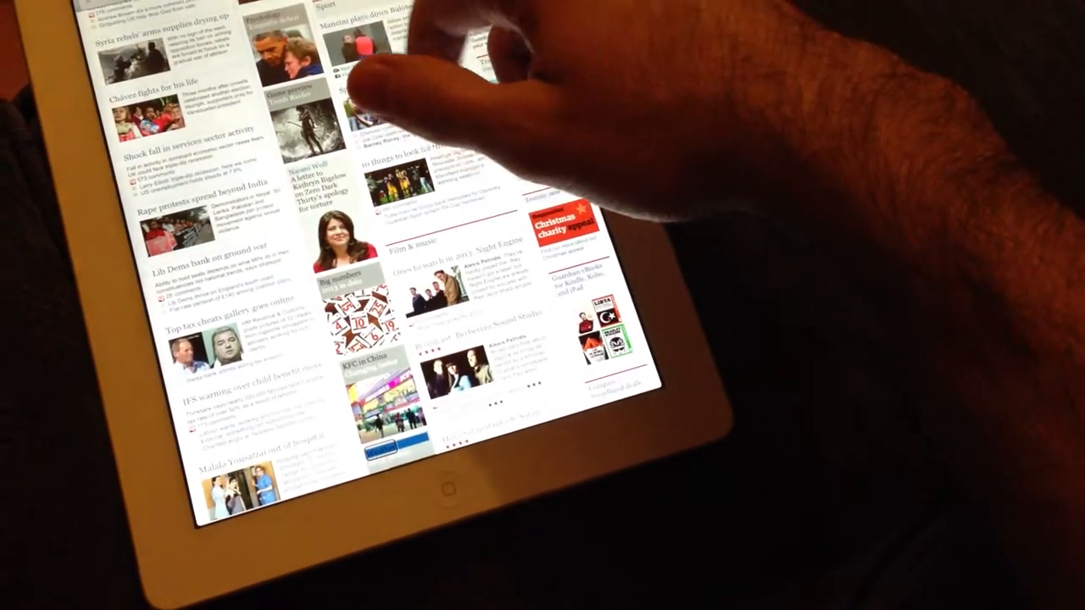
{"action": "scroll", "scroll_direction": "down", "scroll_amount": 3}
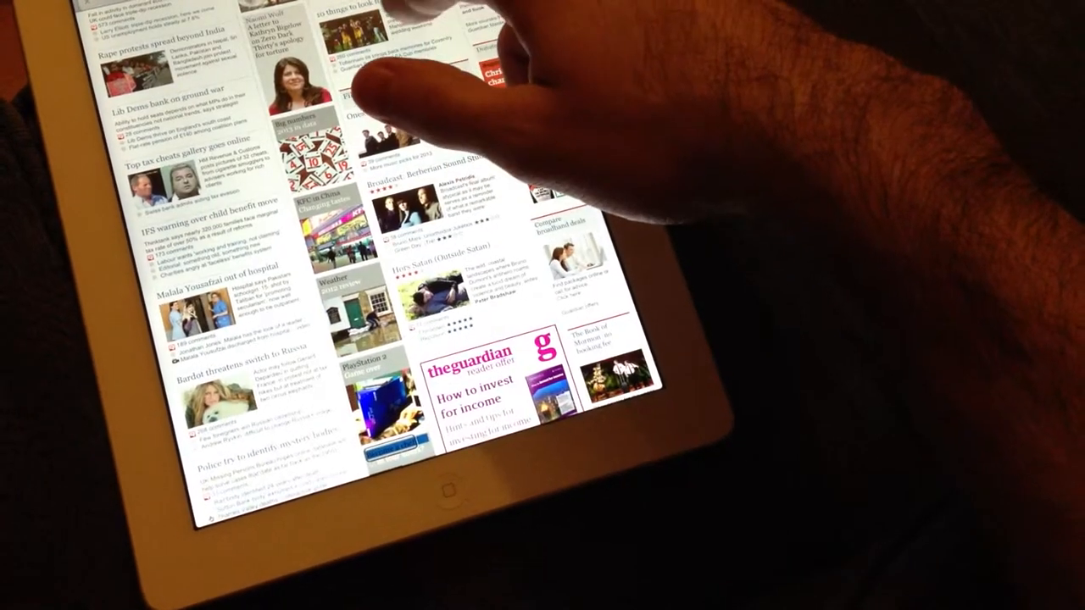
{"action": "scroll", "scroll_direction": "down", "scroll_amount": 3}
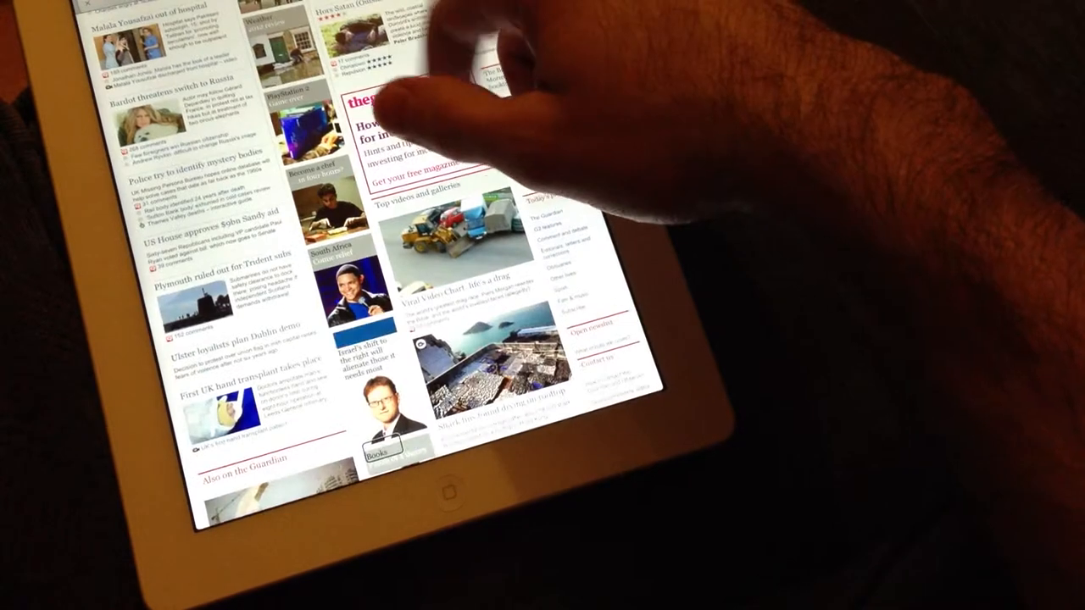
{"action": "scroll", "scroll_direction": "down", "scroll_amount": 3}
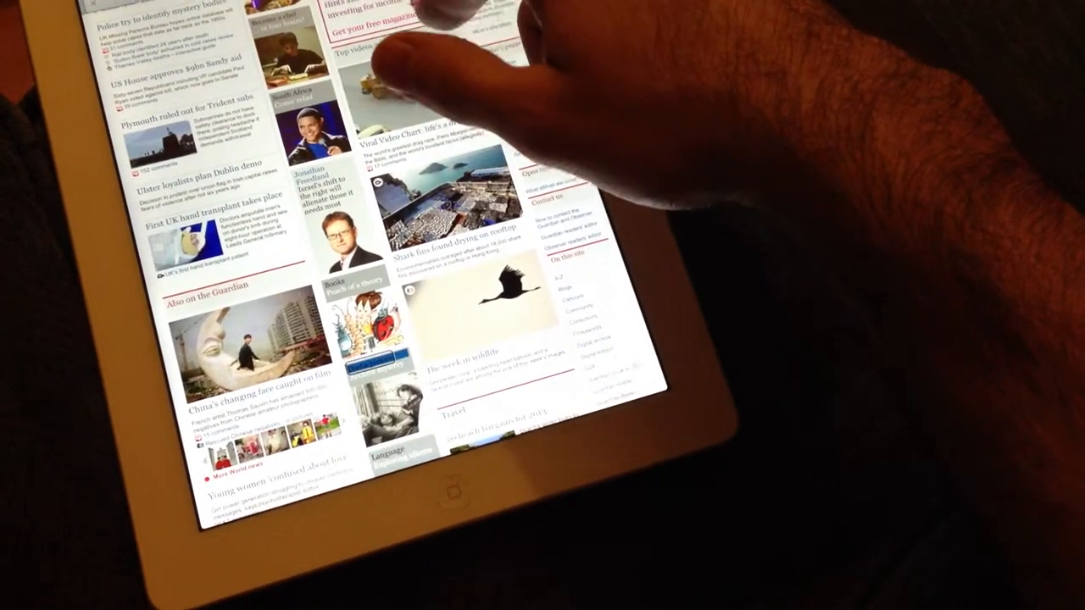